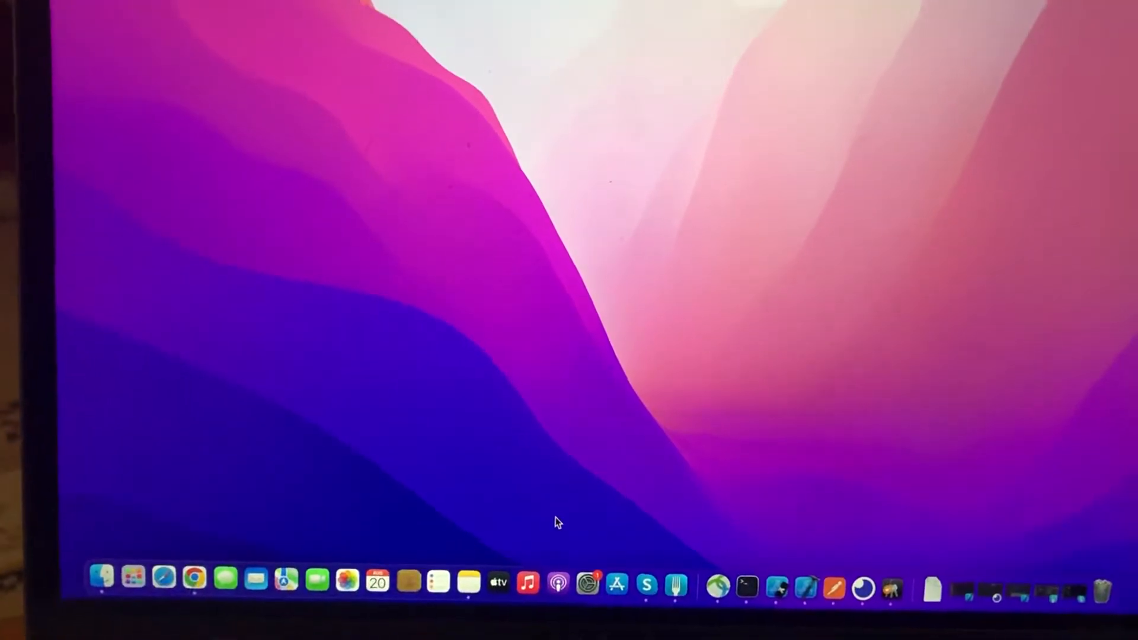
Launch System Preferences and show the Battery pane's 24-hour battery level and screen-on charts.
{"action": "left_click", "coordinate": [586, 580]}
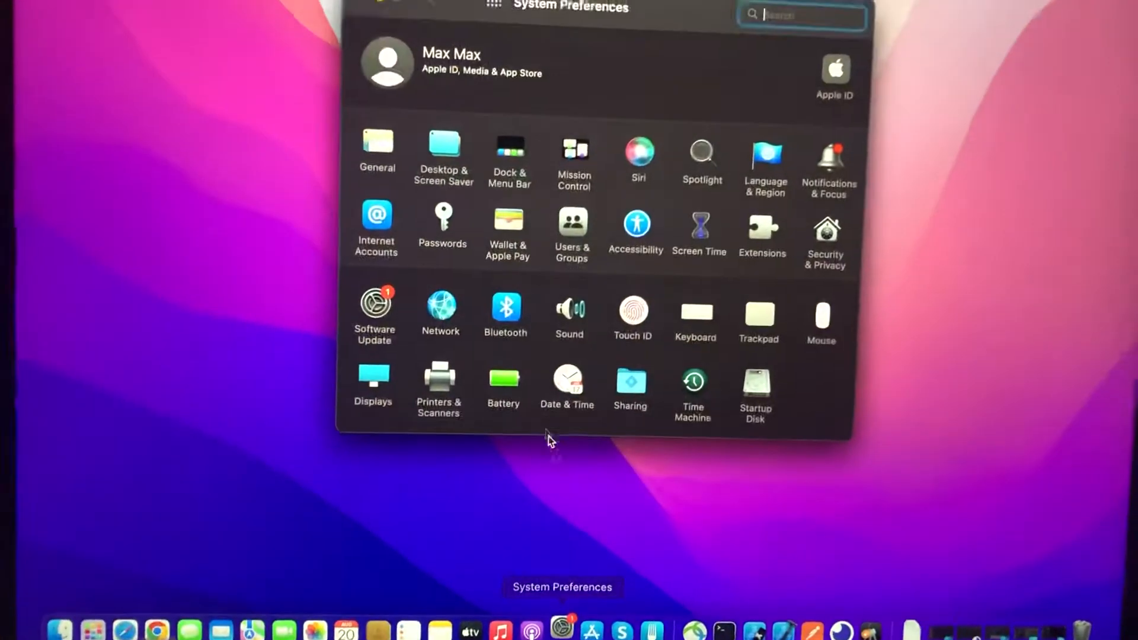
{"action": "left_click", "coordinate": [503, 381]}
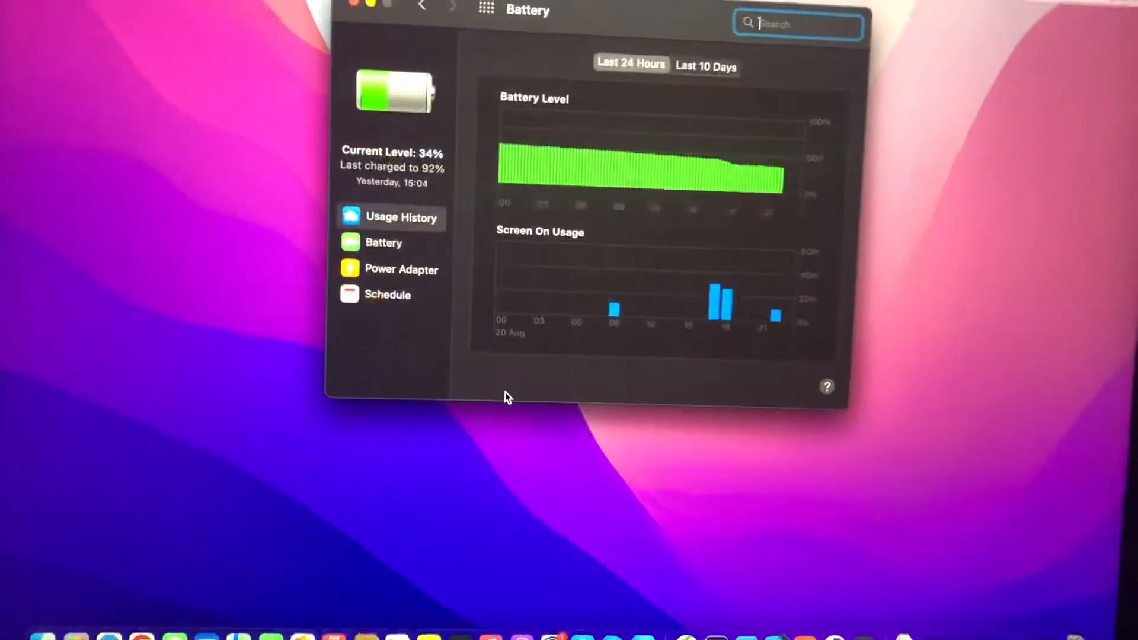